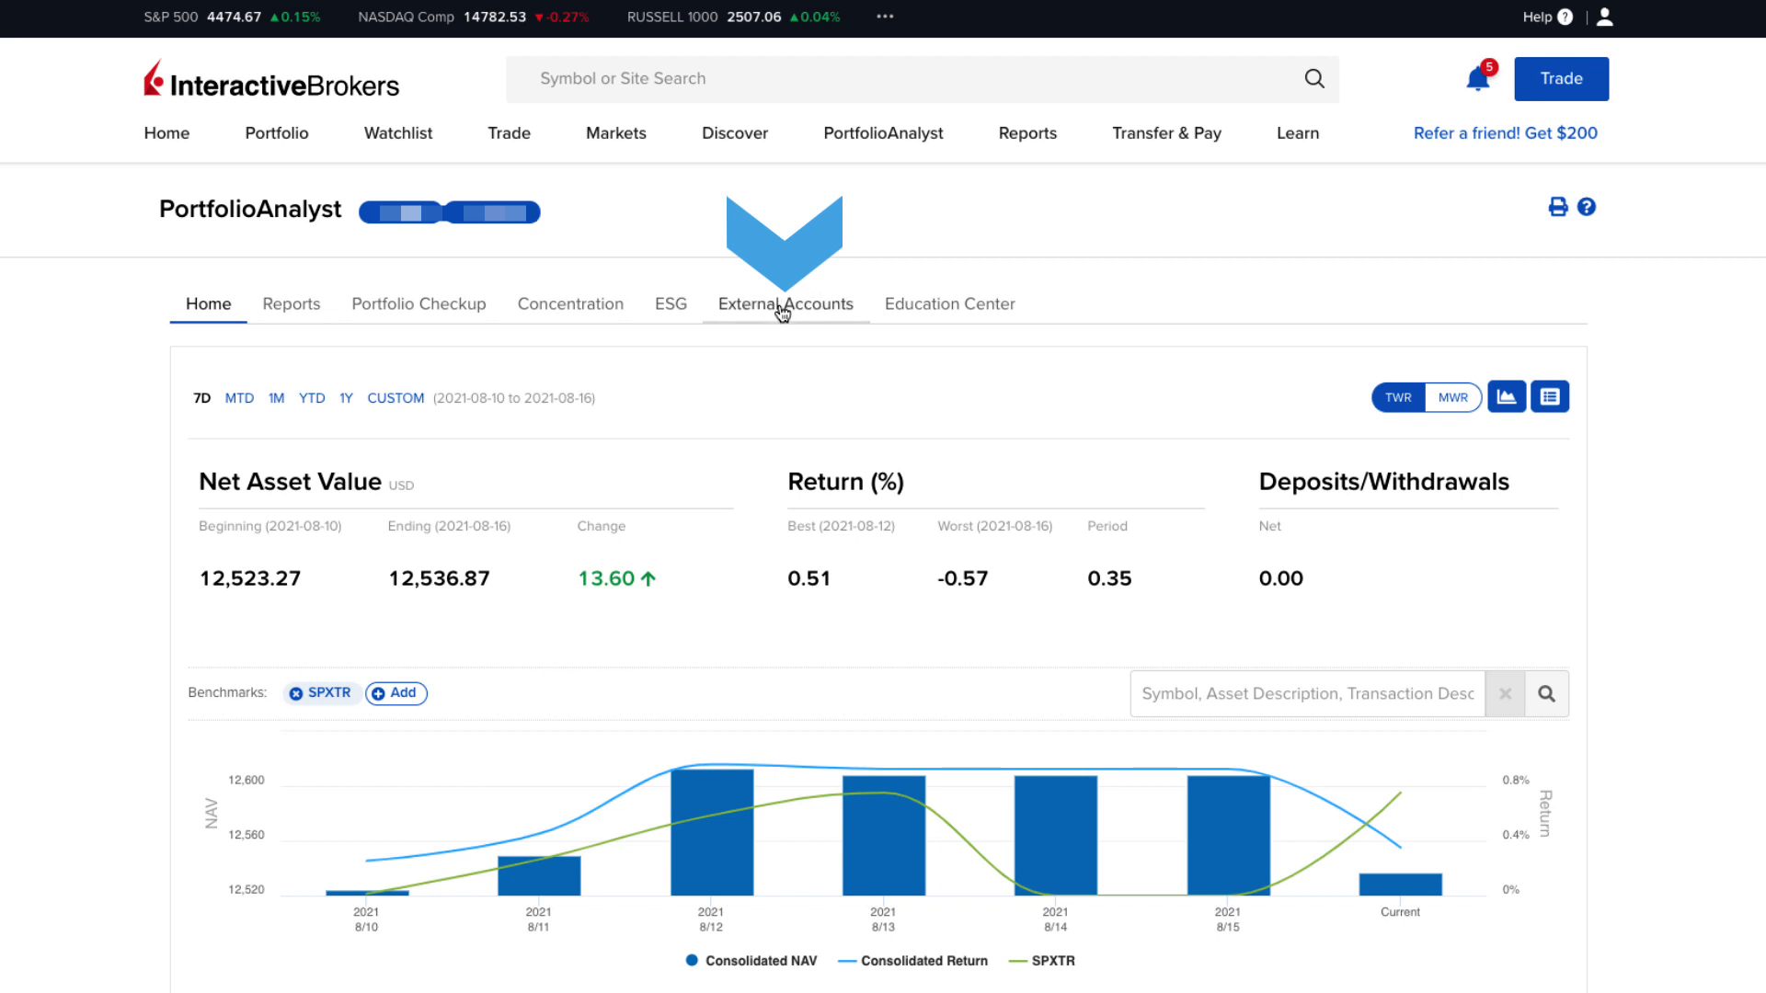
- Show the External Accounts list with the linked Fidelity Investments individual account
click(785, 303)
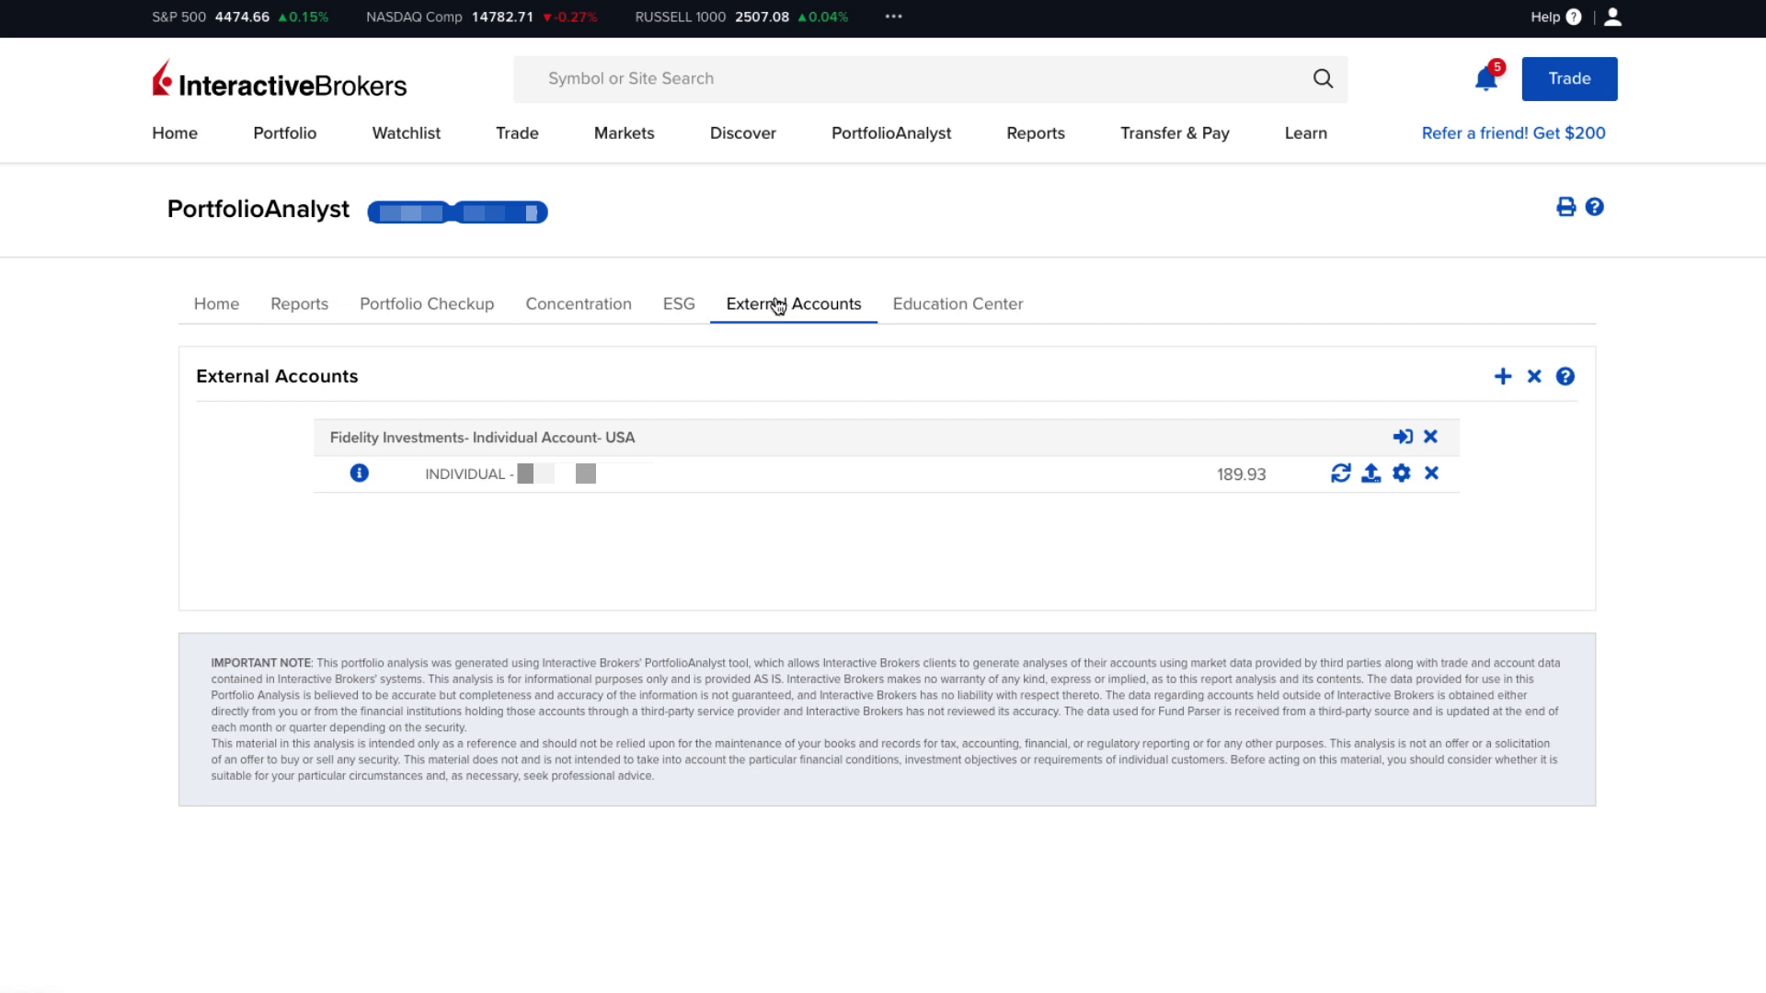
mouse_move(774, 305)
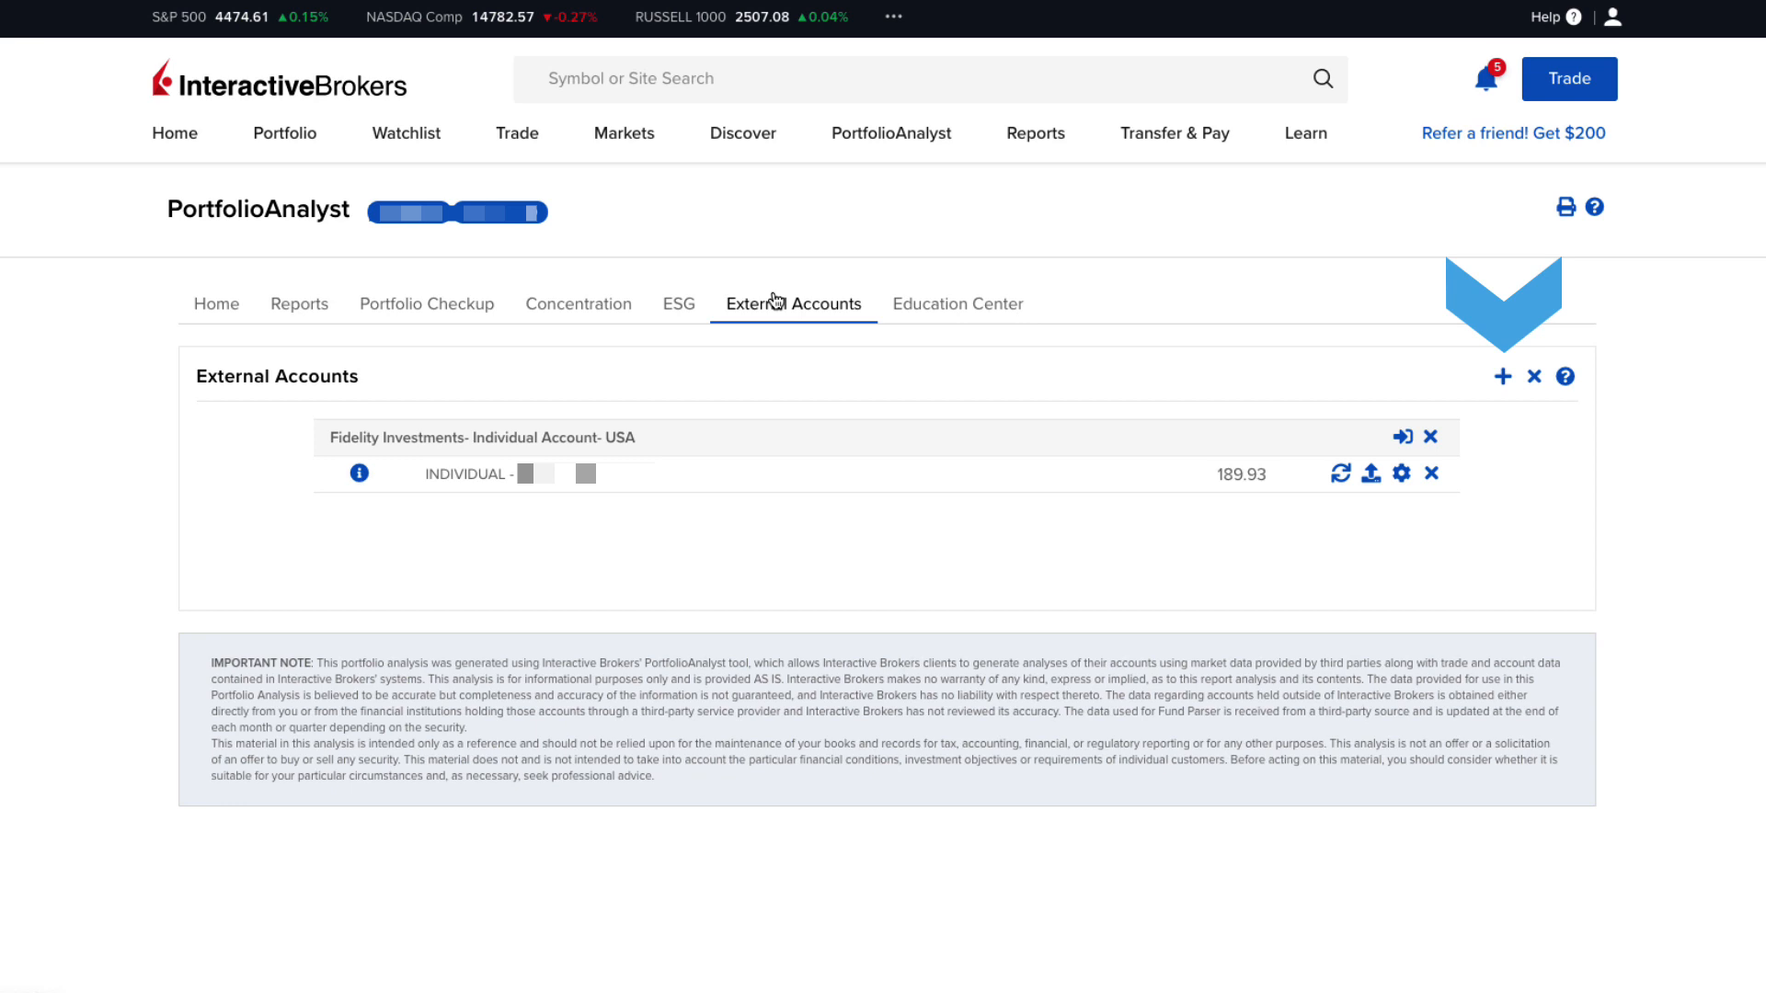
- Start a new external account link with Charles Schwab and accept the disclosure
click(1503, 375)
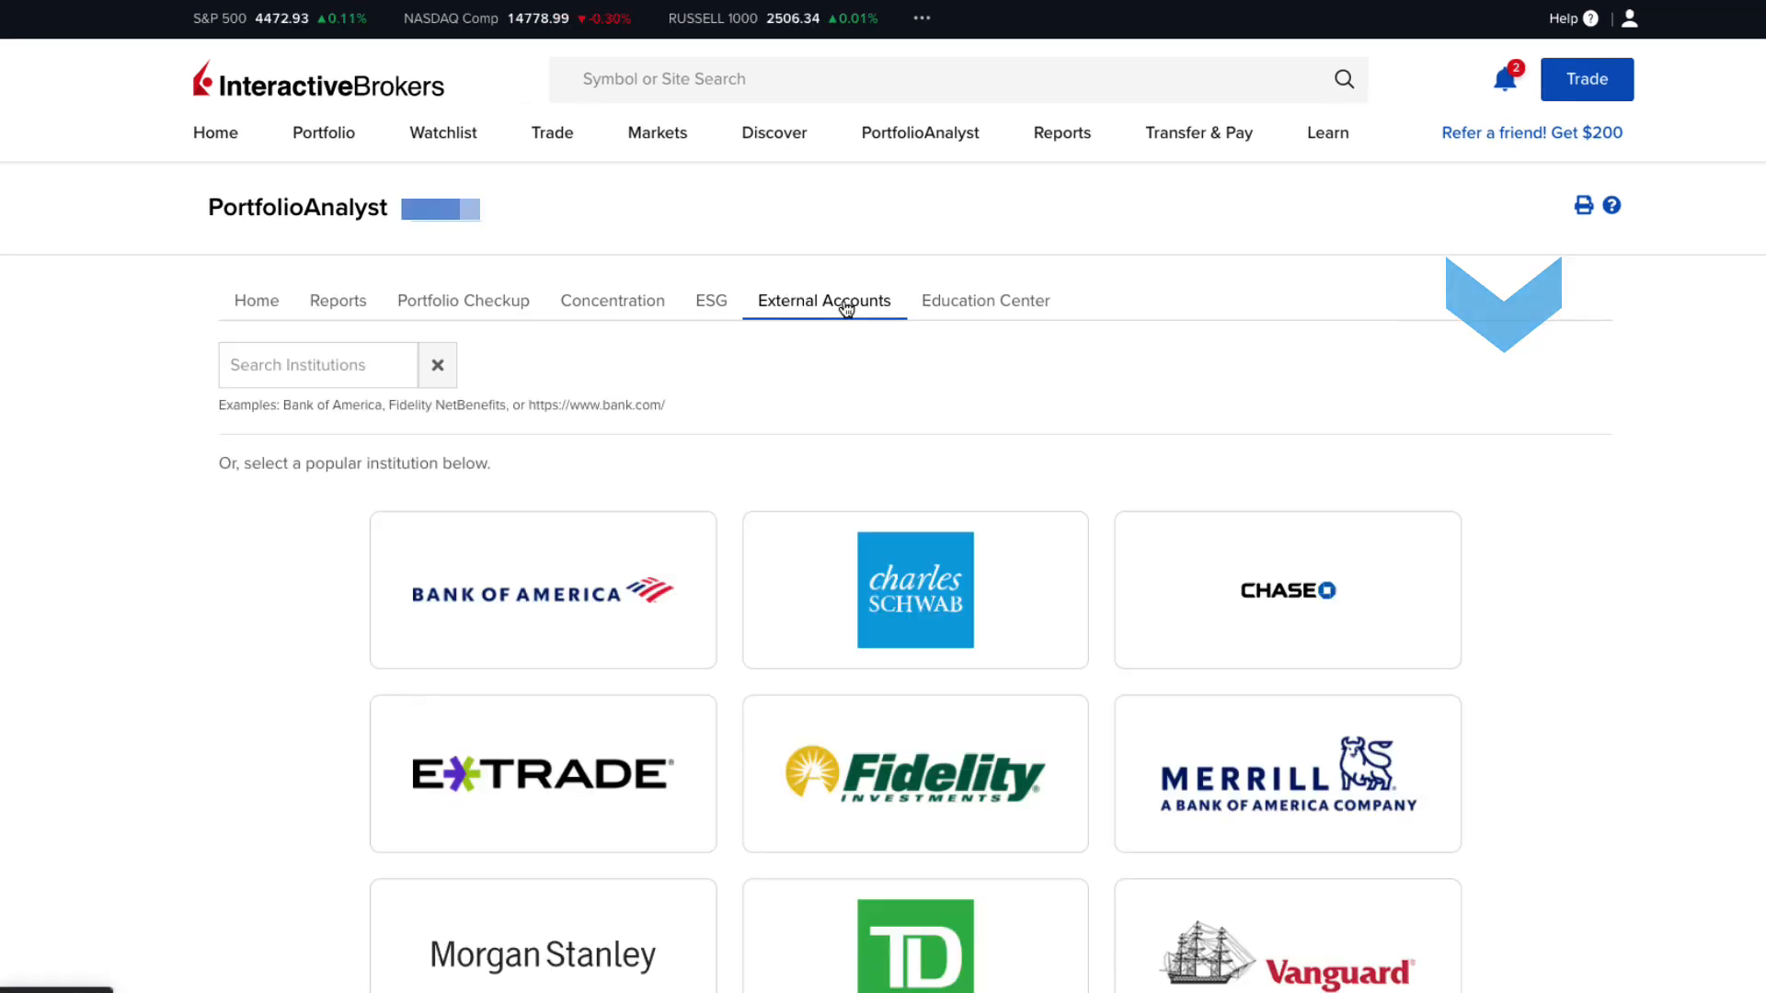
scroll(down, 3)
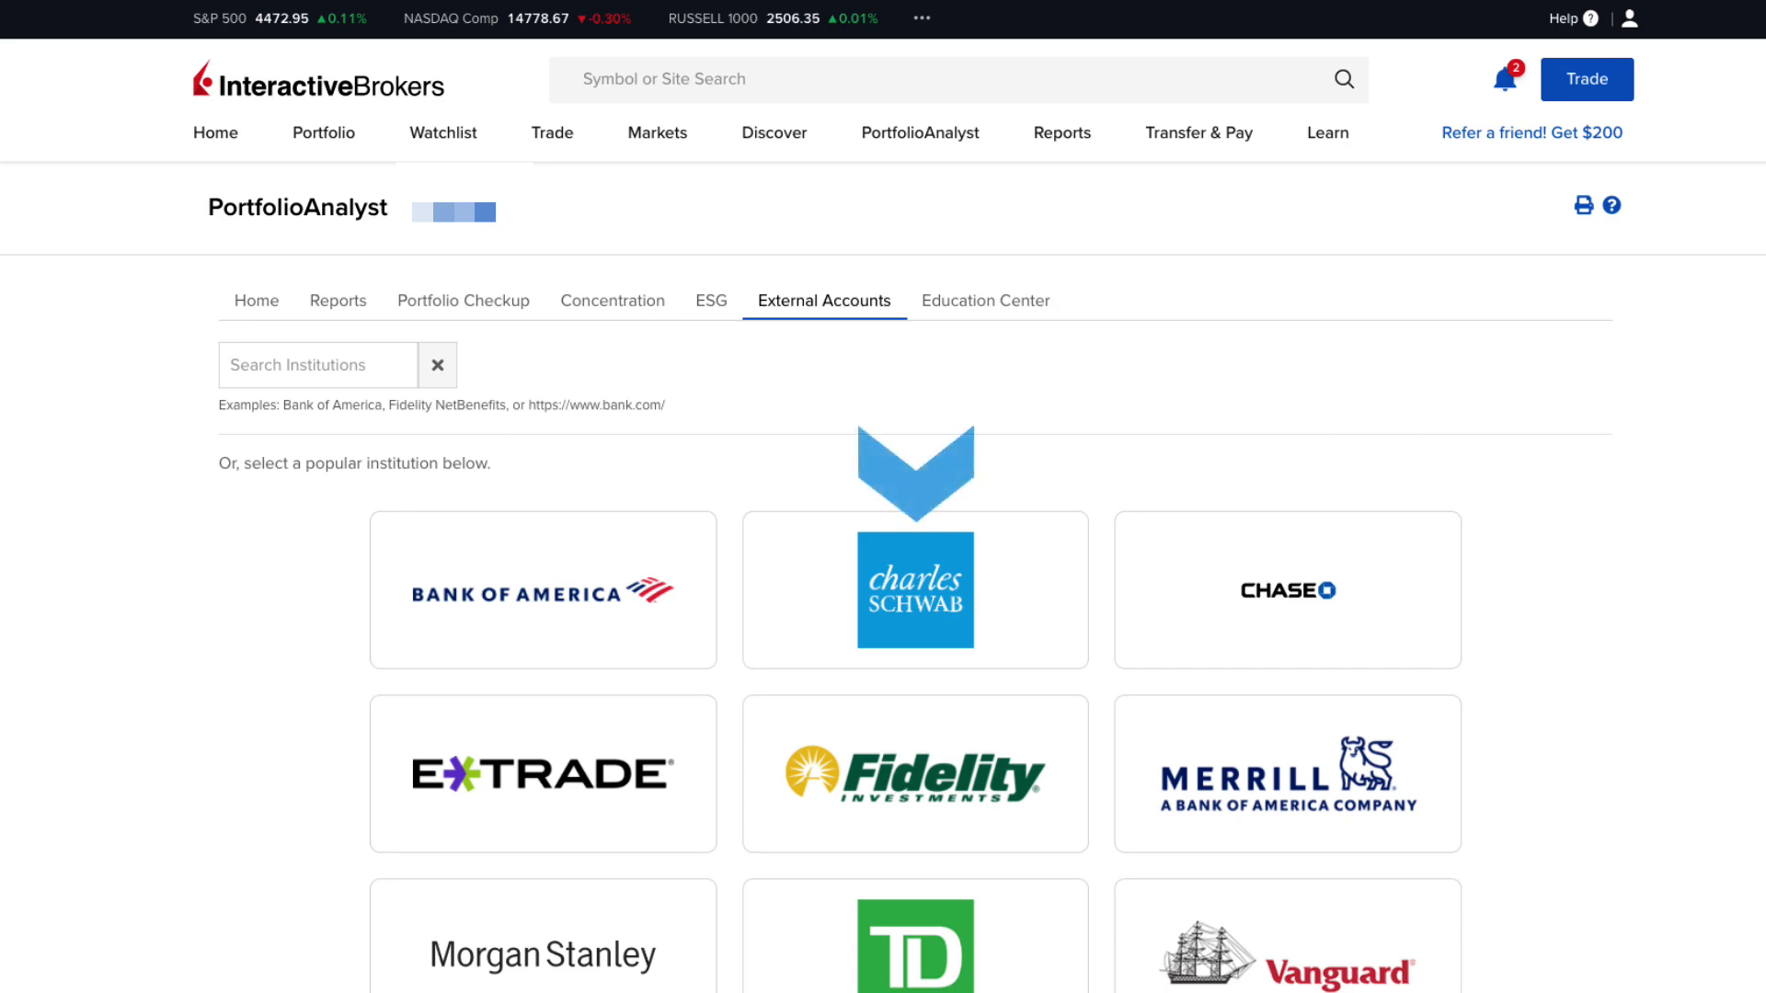
click(914, 588)
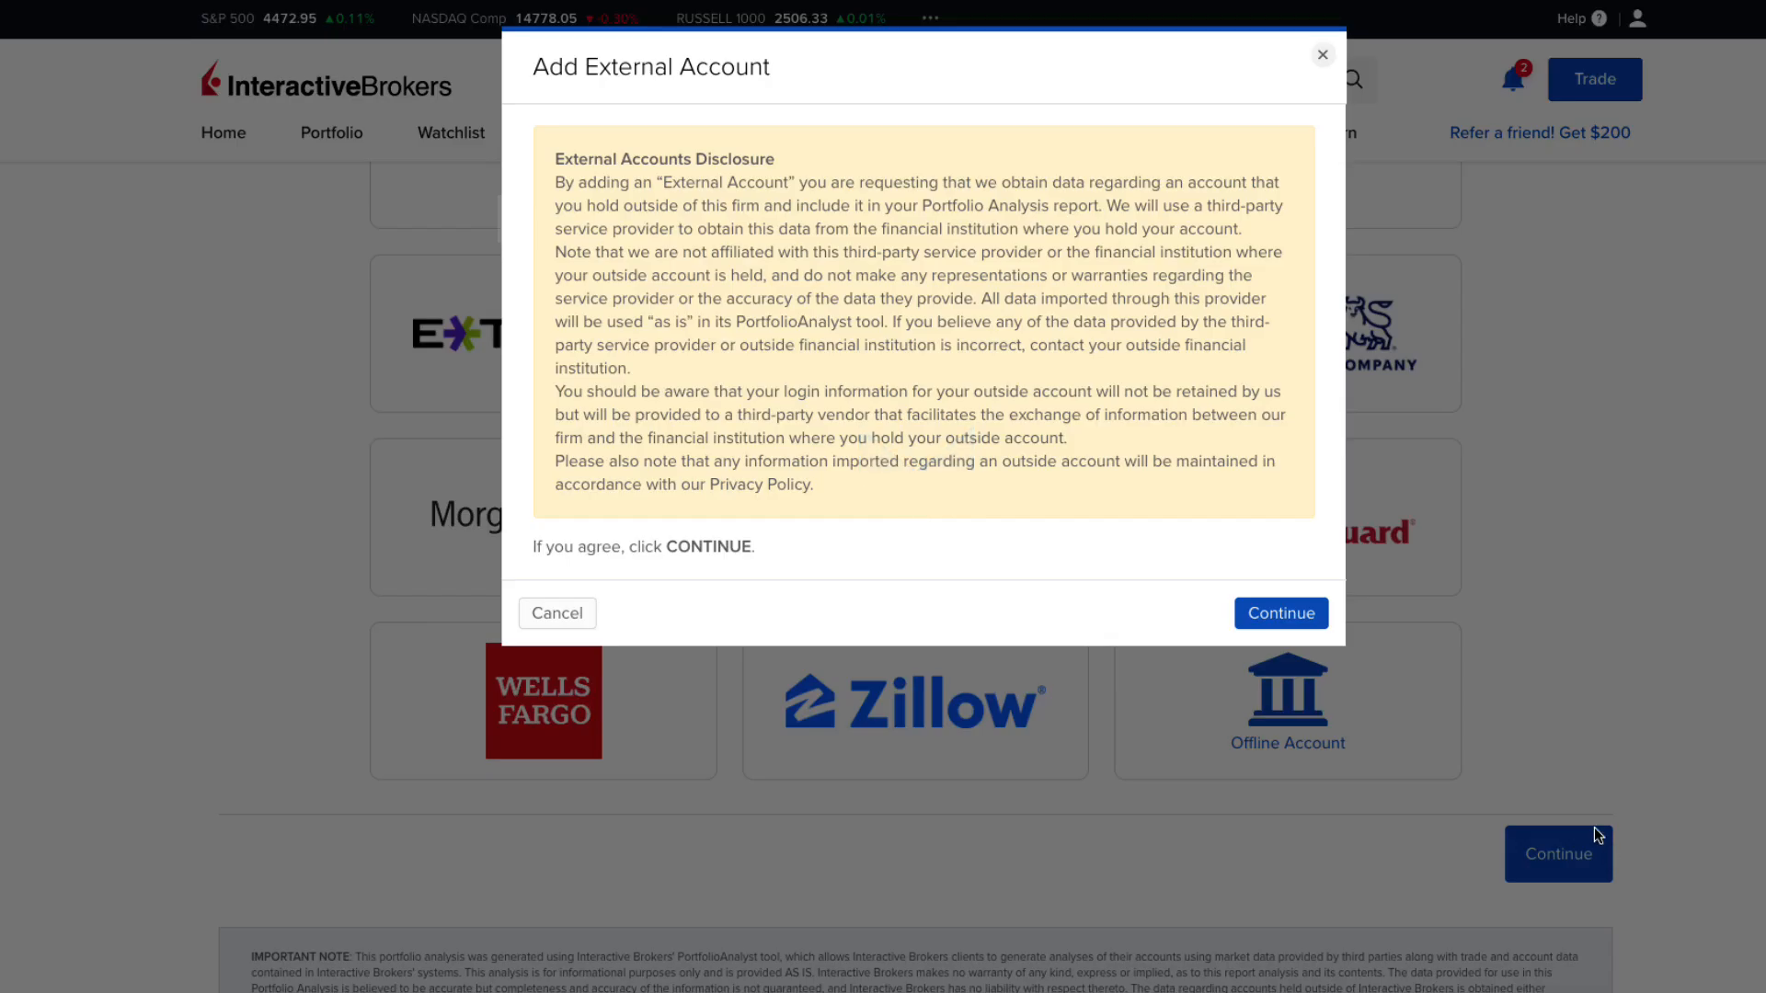
mouse_move(851, 524)
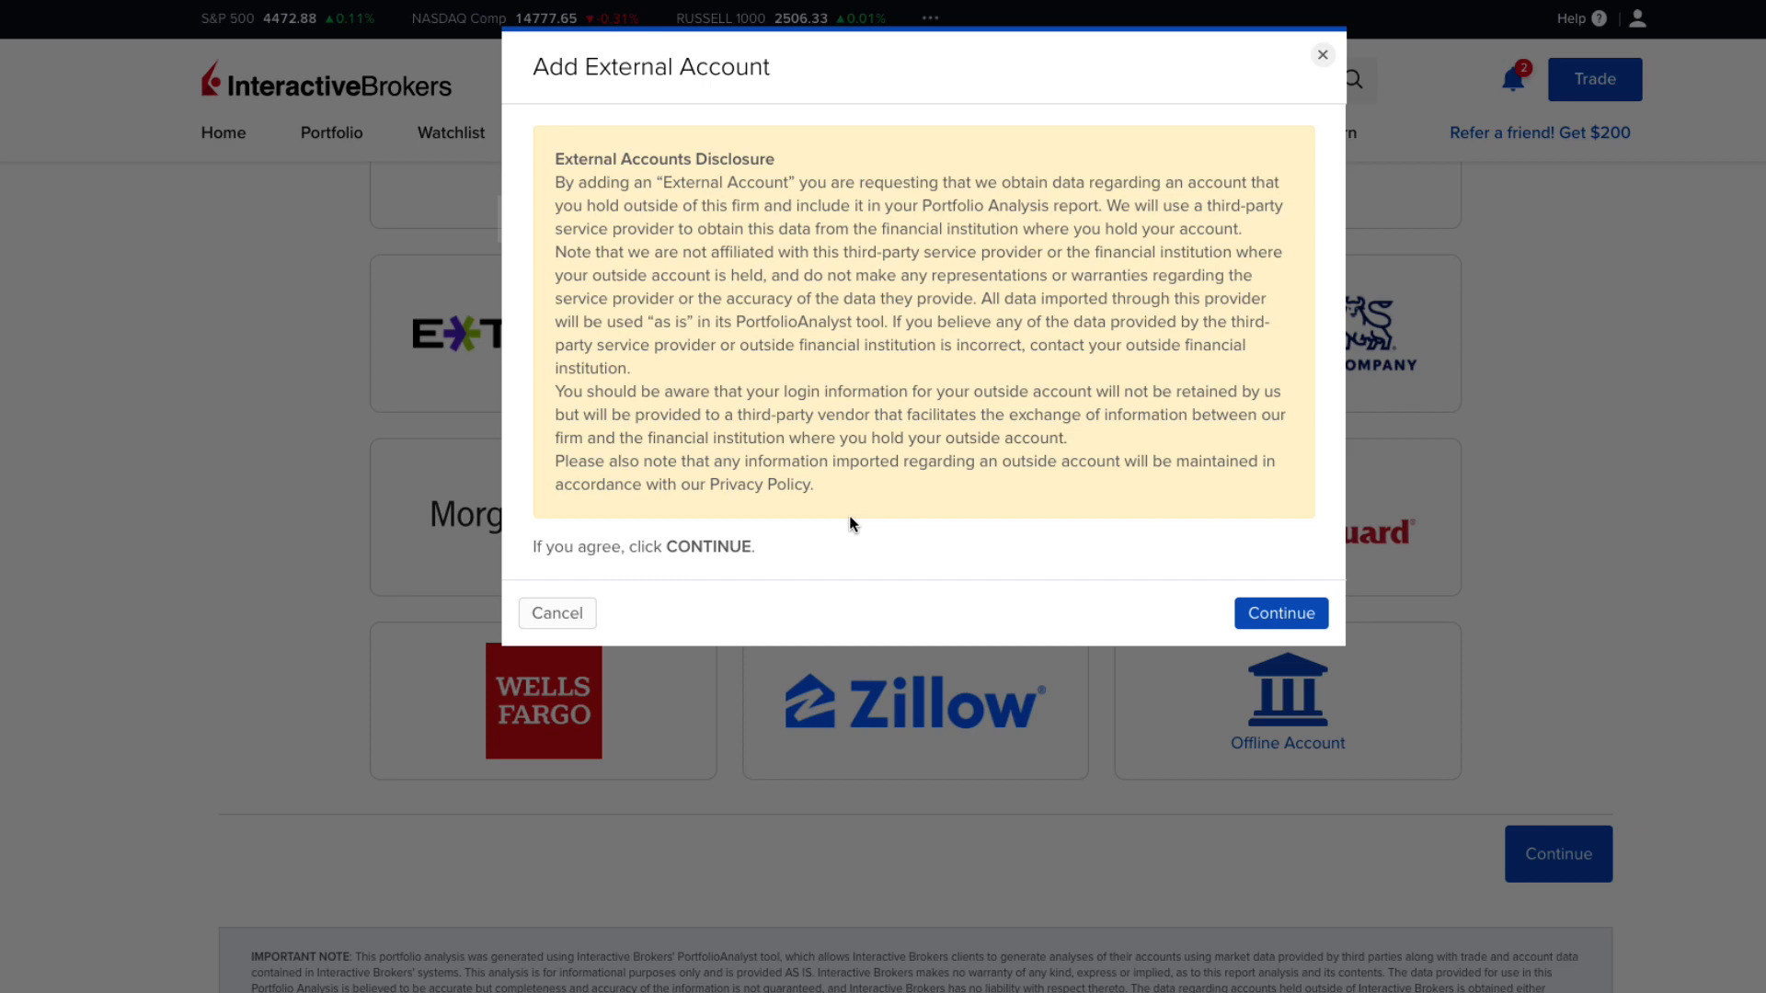
click(1281, 612)
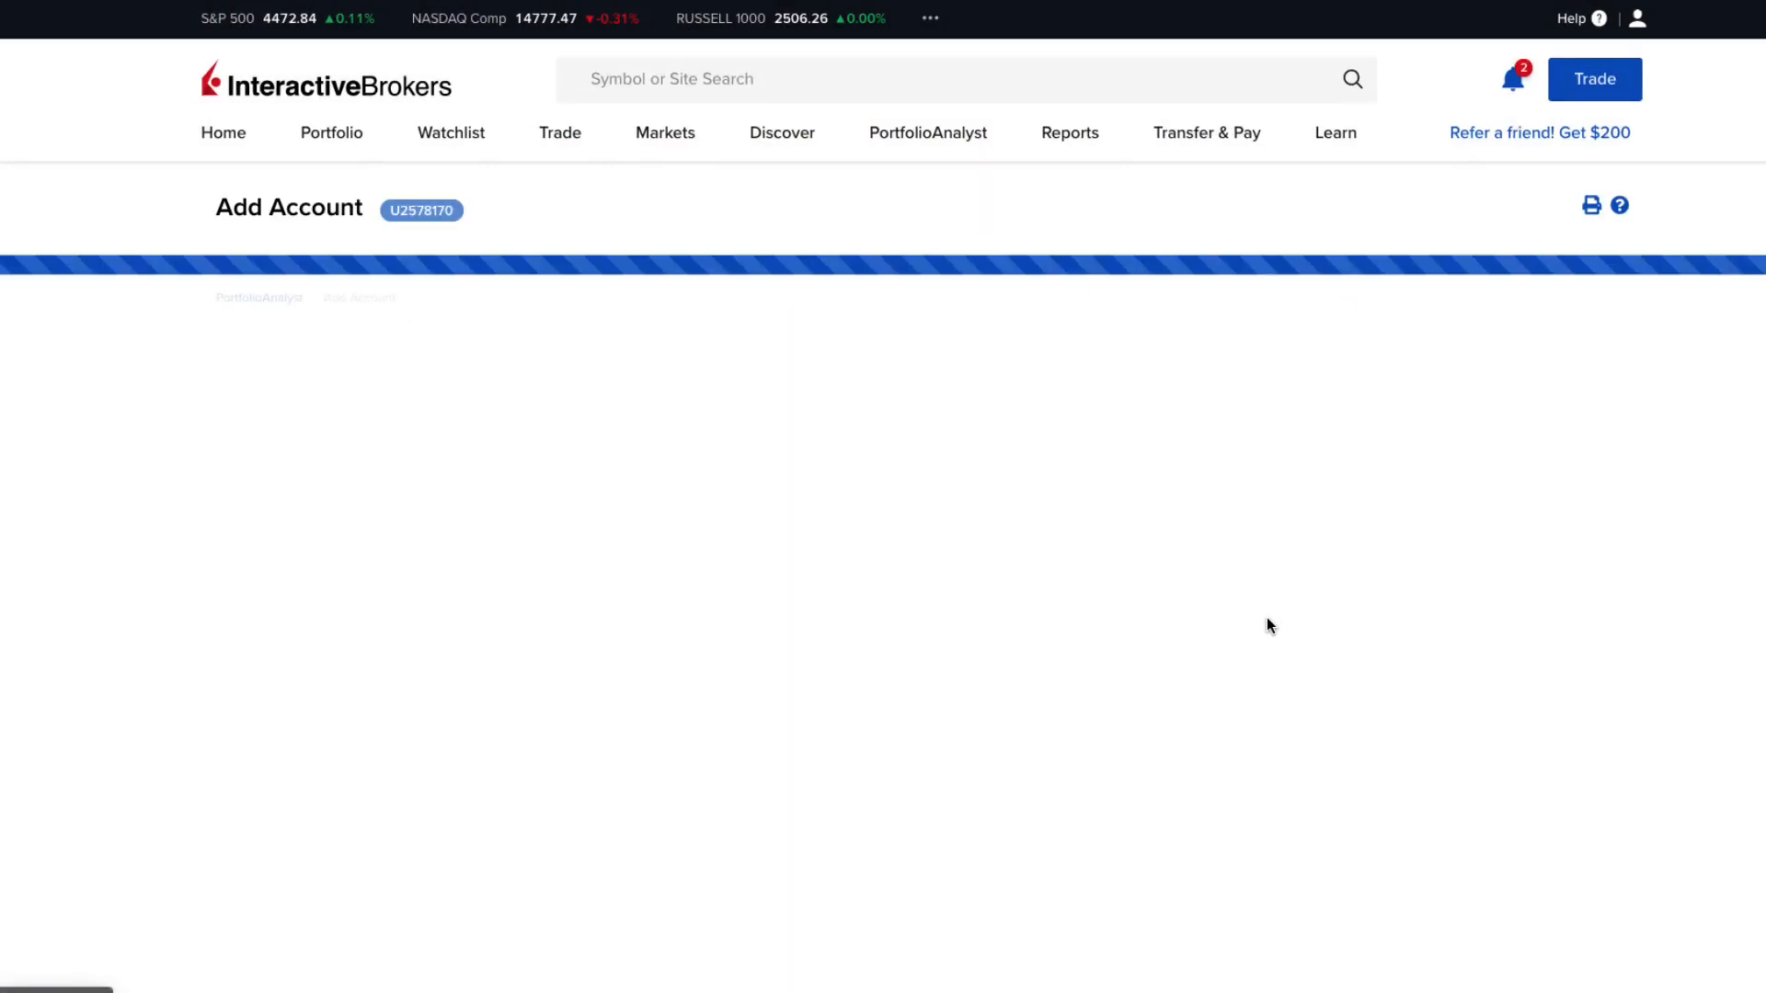
- Sign in as 'testclient' and connect the Schwab Contributory account
text(t)
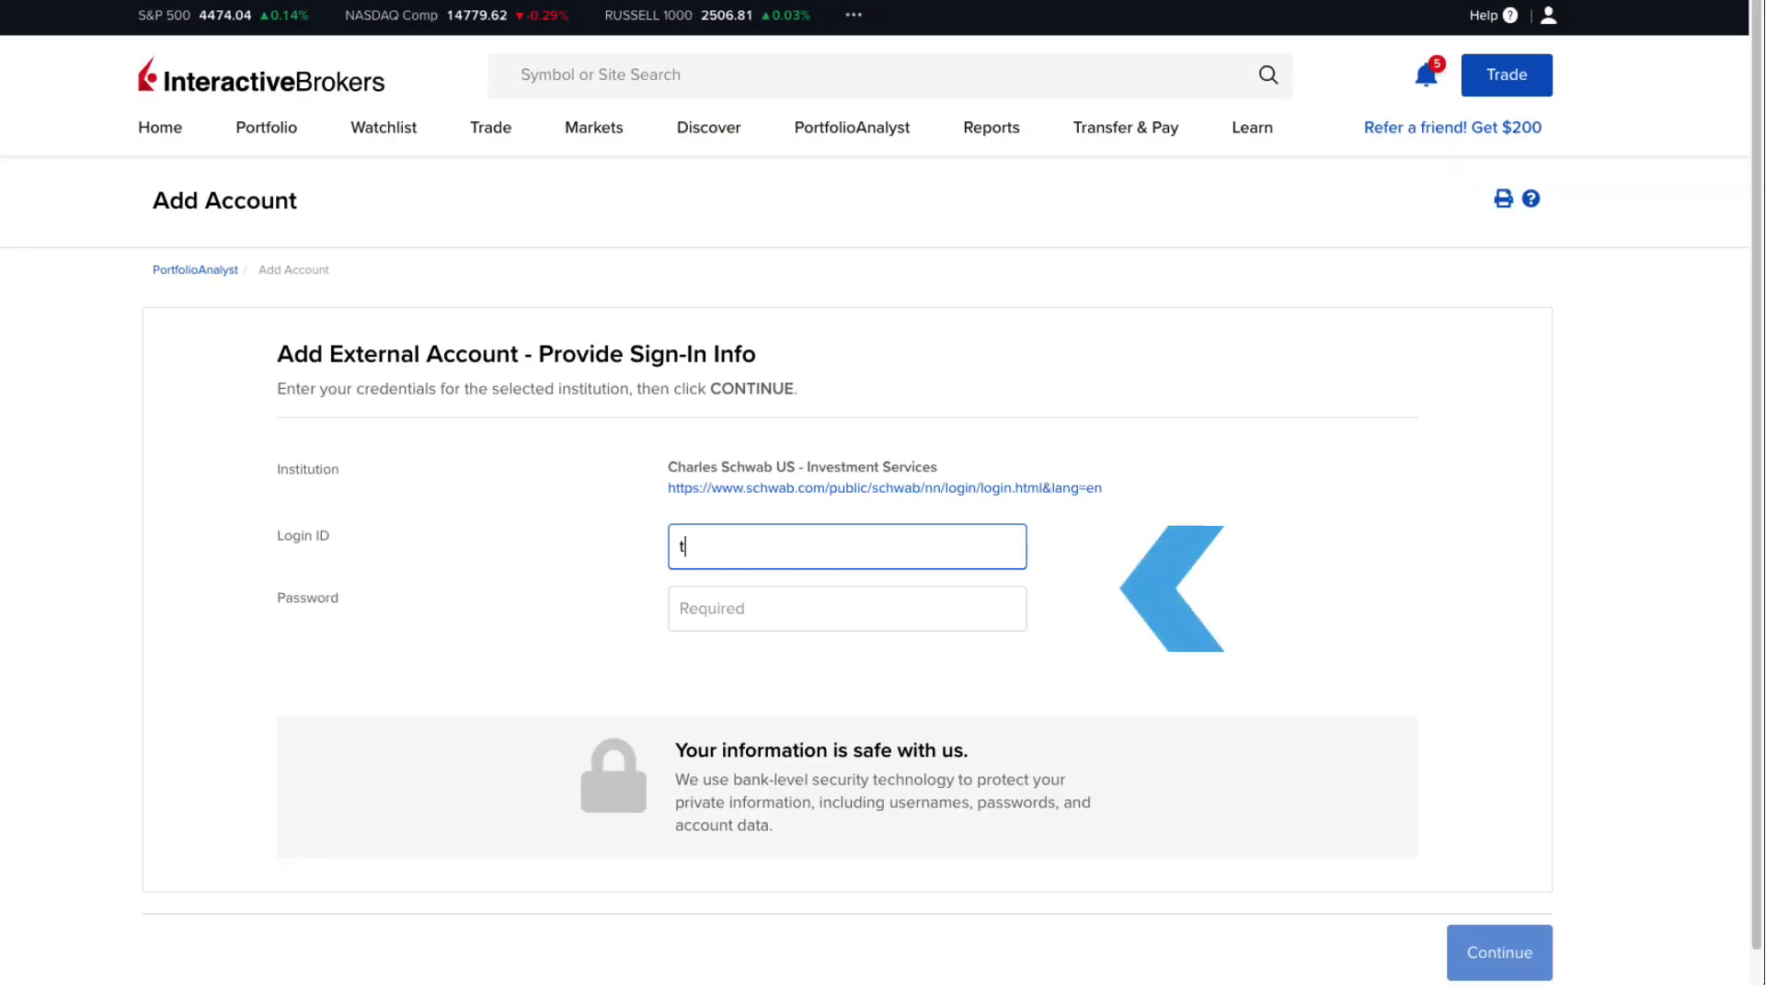
text(estclient)
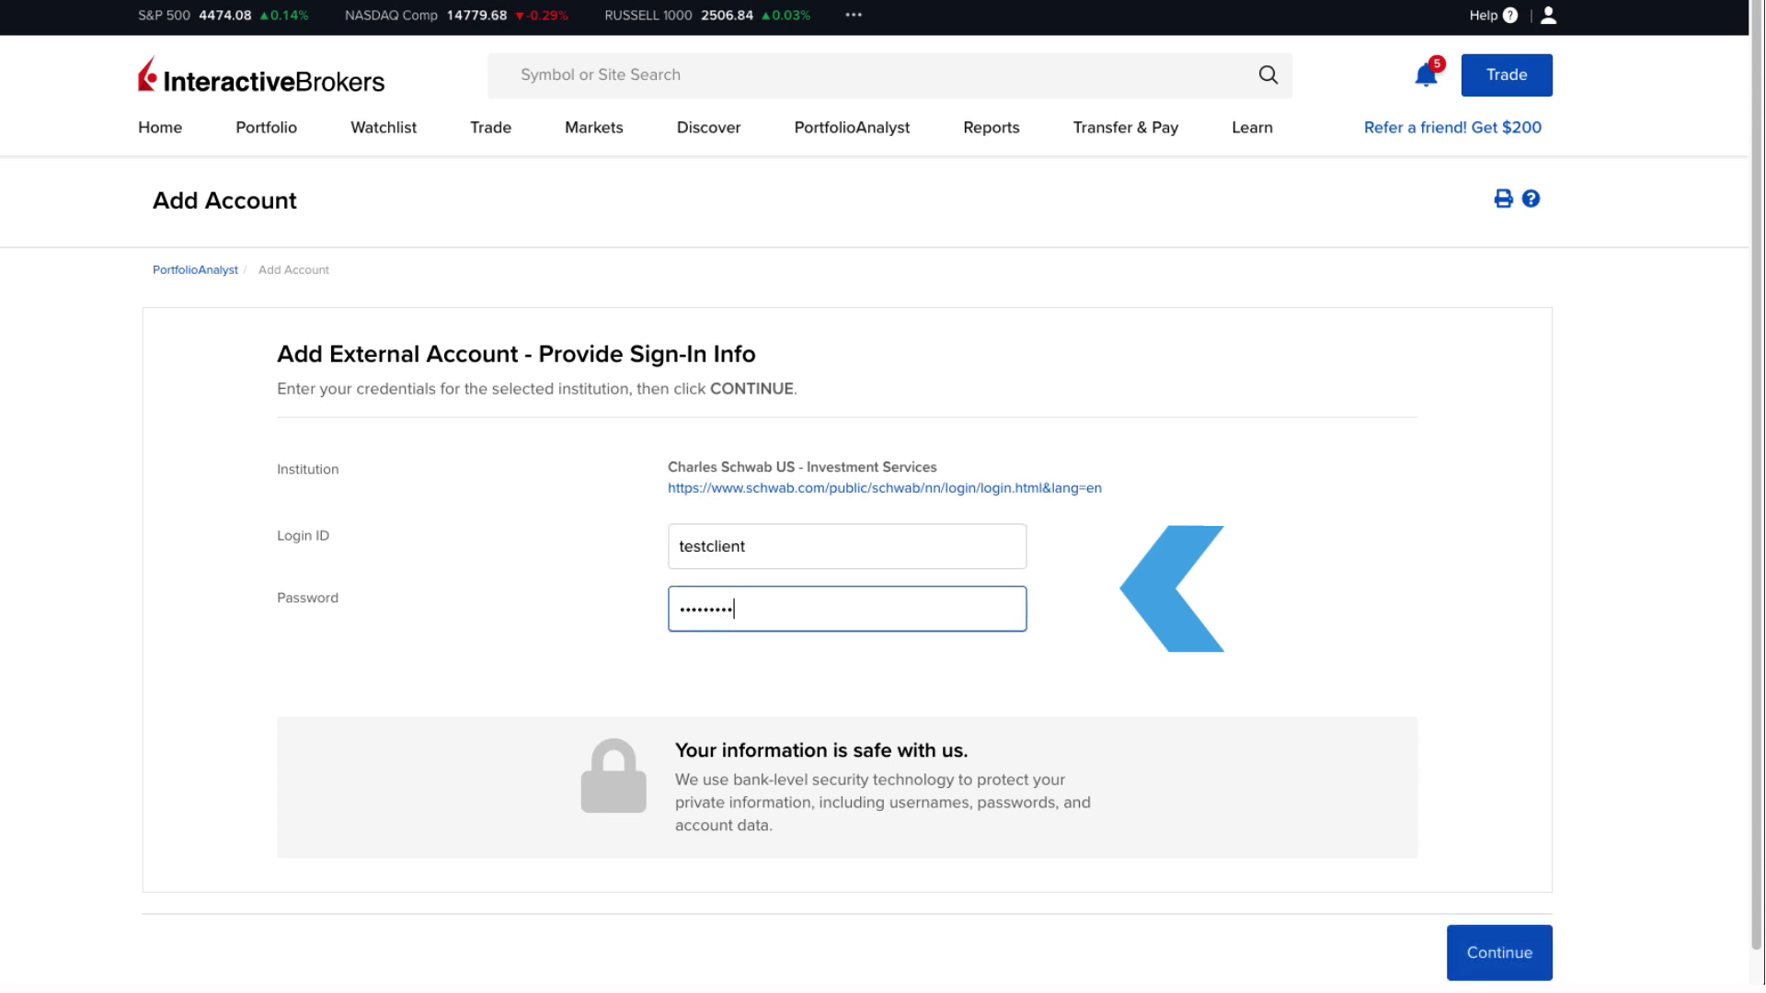
click(1499, 951)
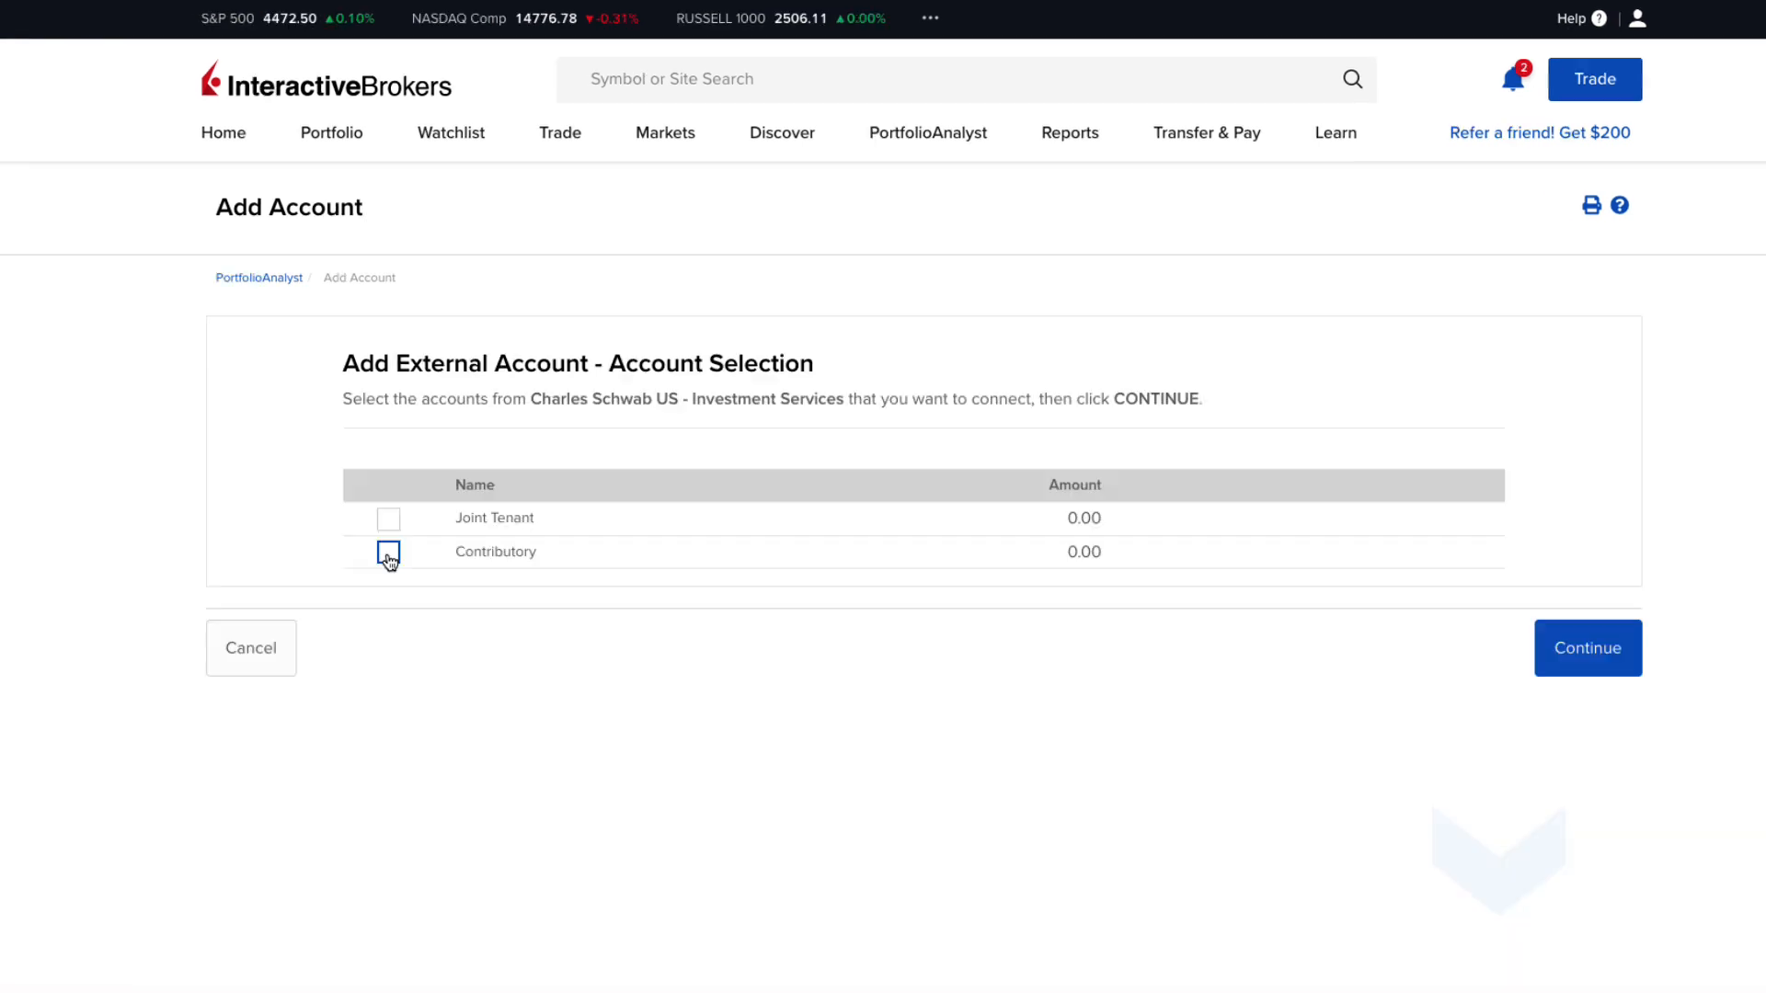
click(1588, 647)
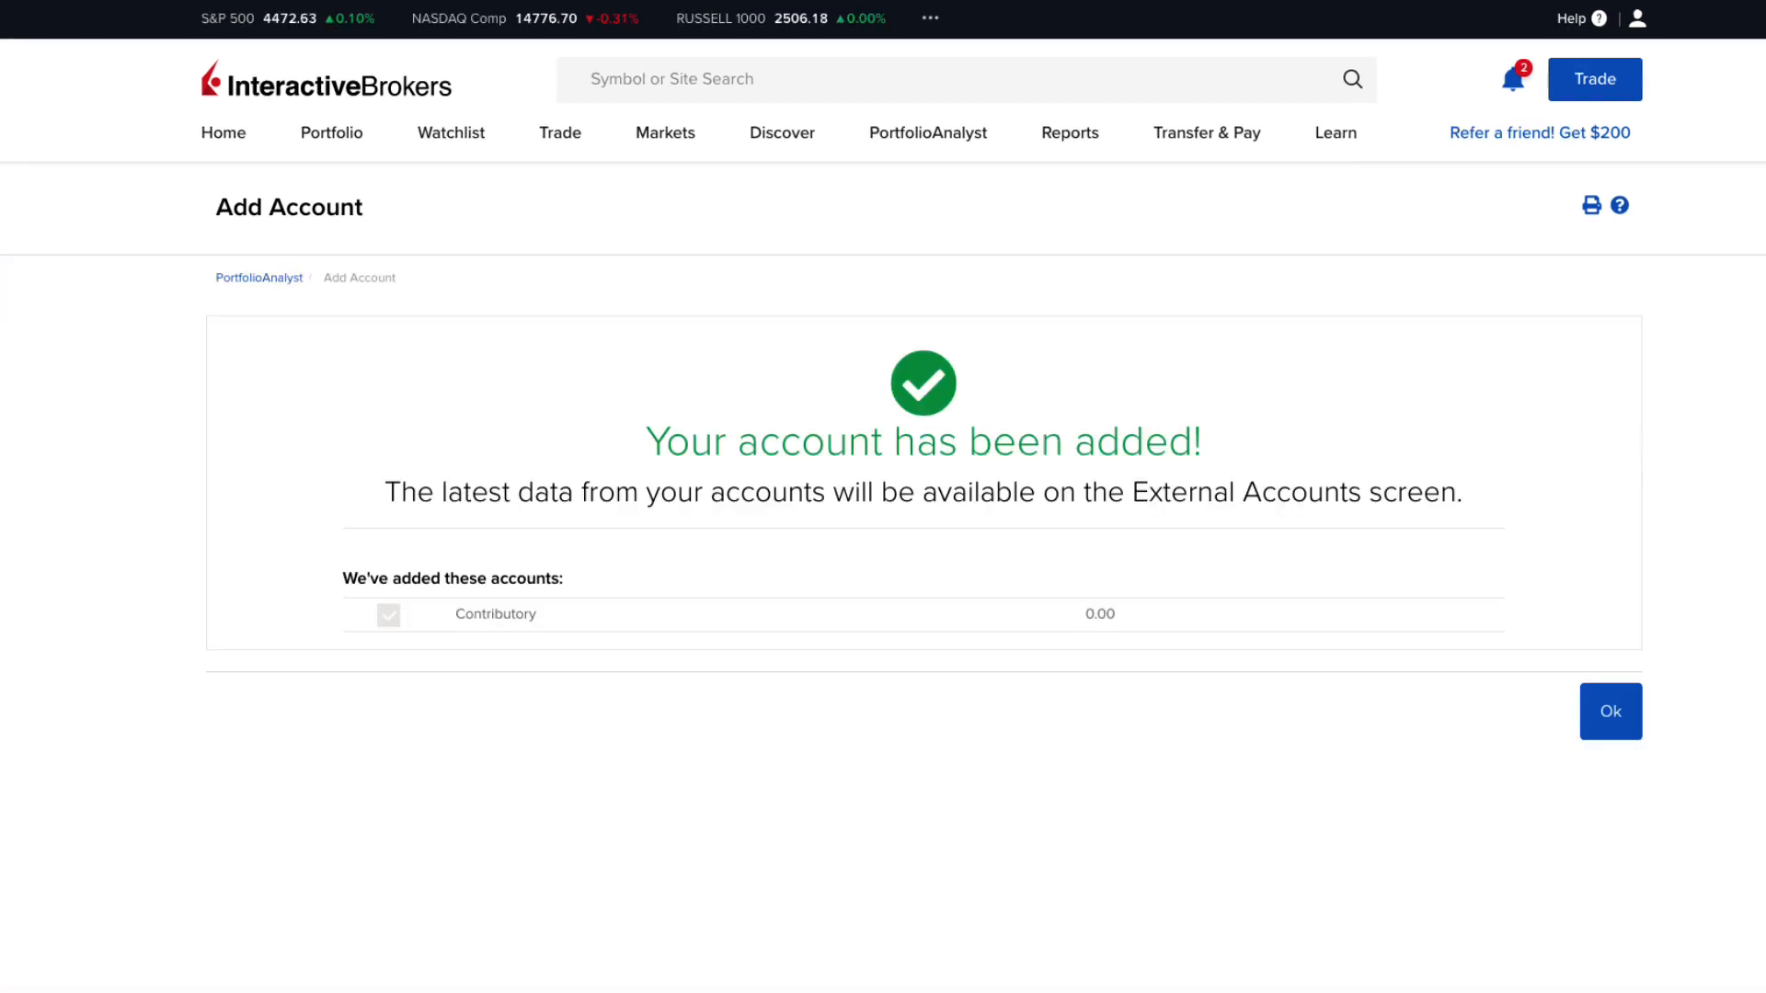
- Acknowledge the added account, show Fidelity upload-historical-data options, and return to the Home dashboard
click(1609, 711)
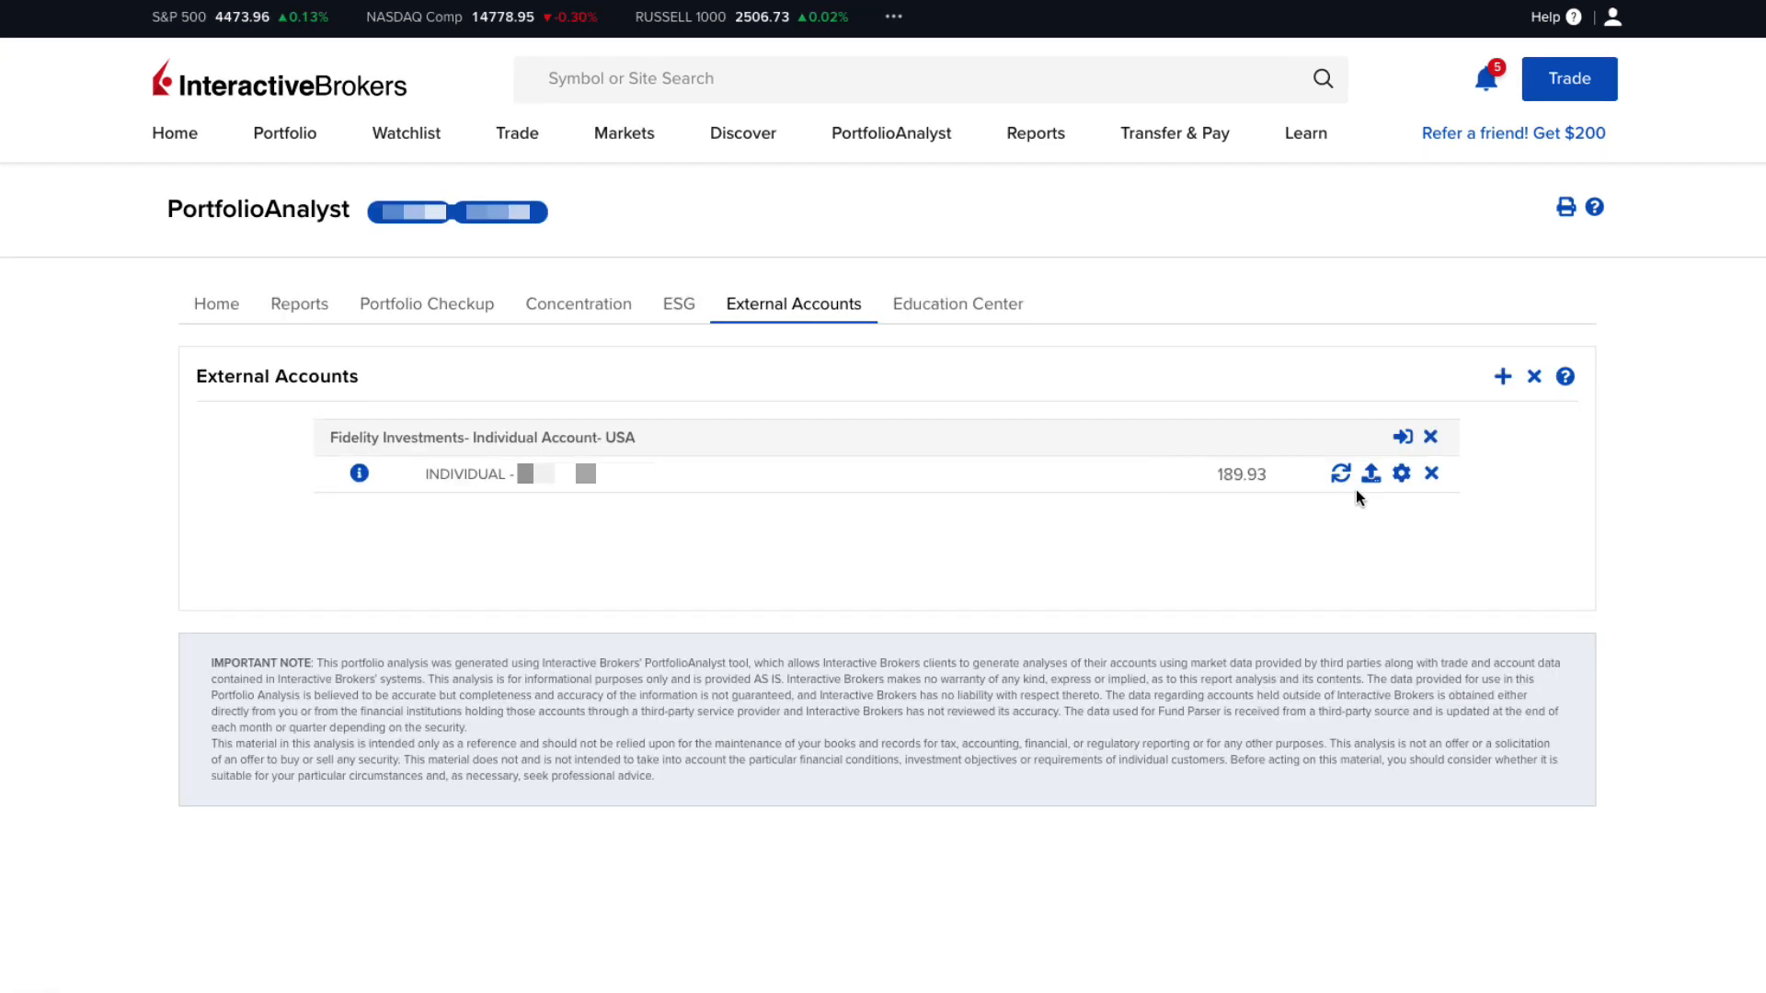
mouse_move(1365, 499)
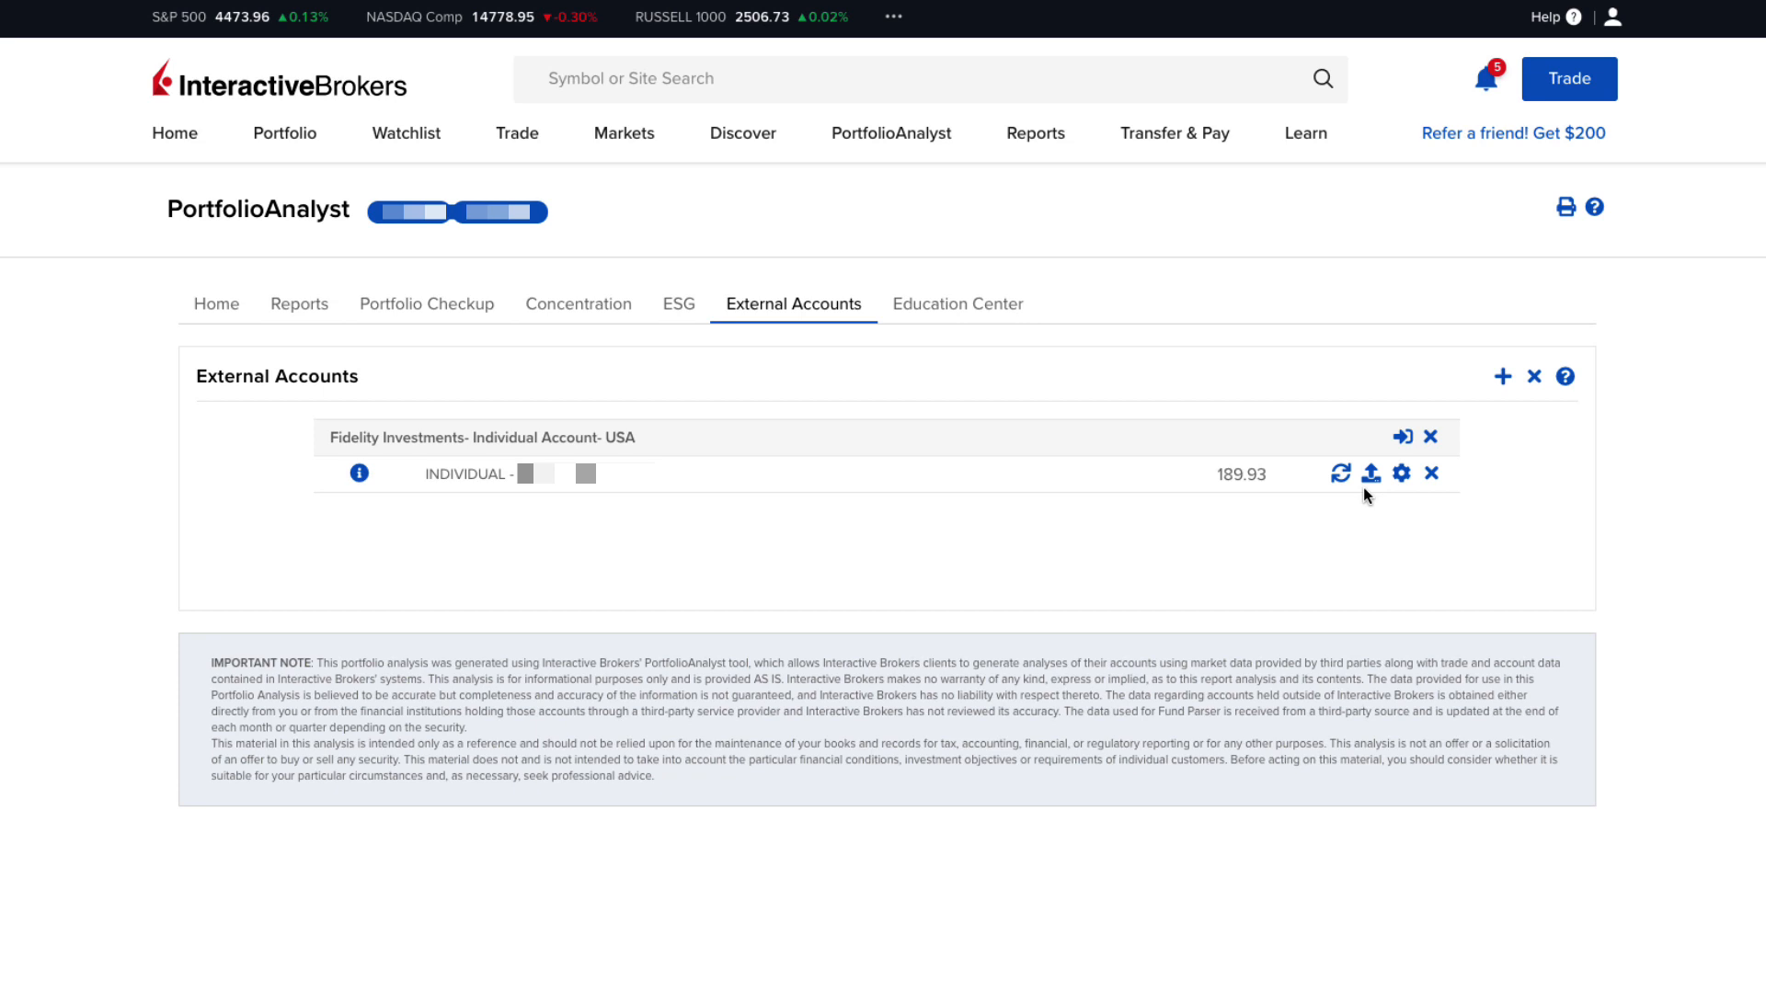
mouse_move(1371, 473)
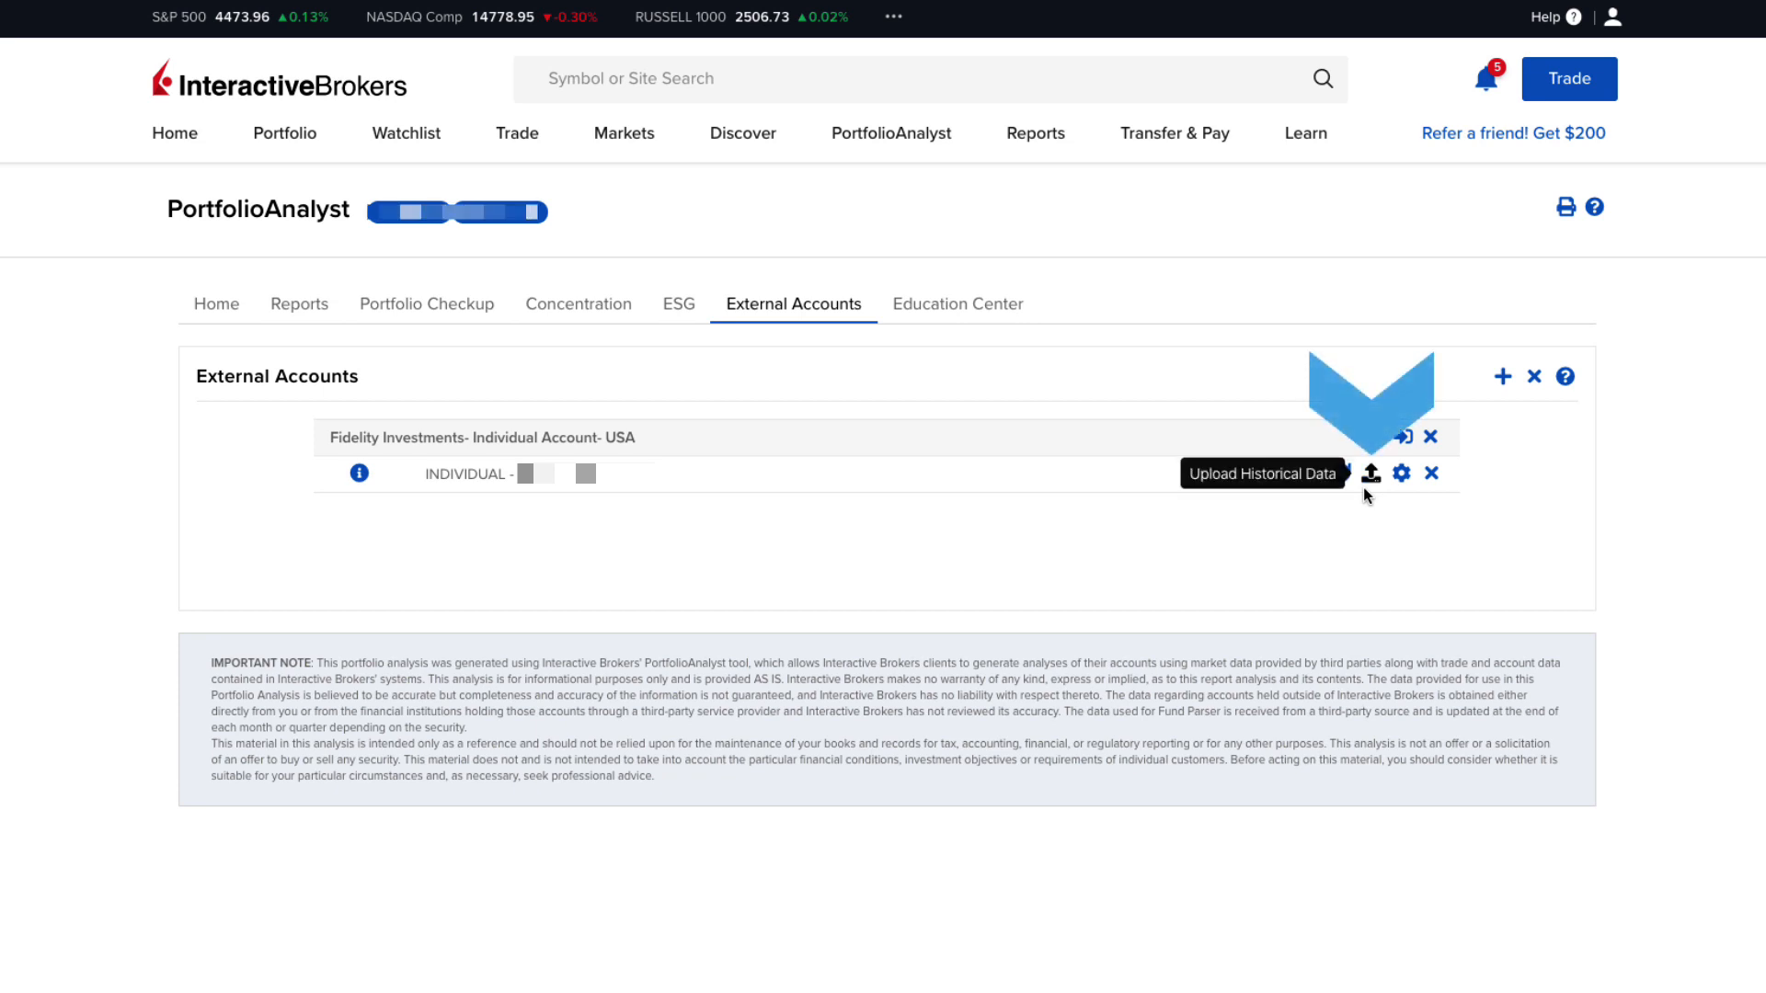
click(1371, 473)
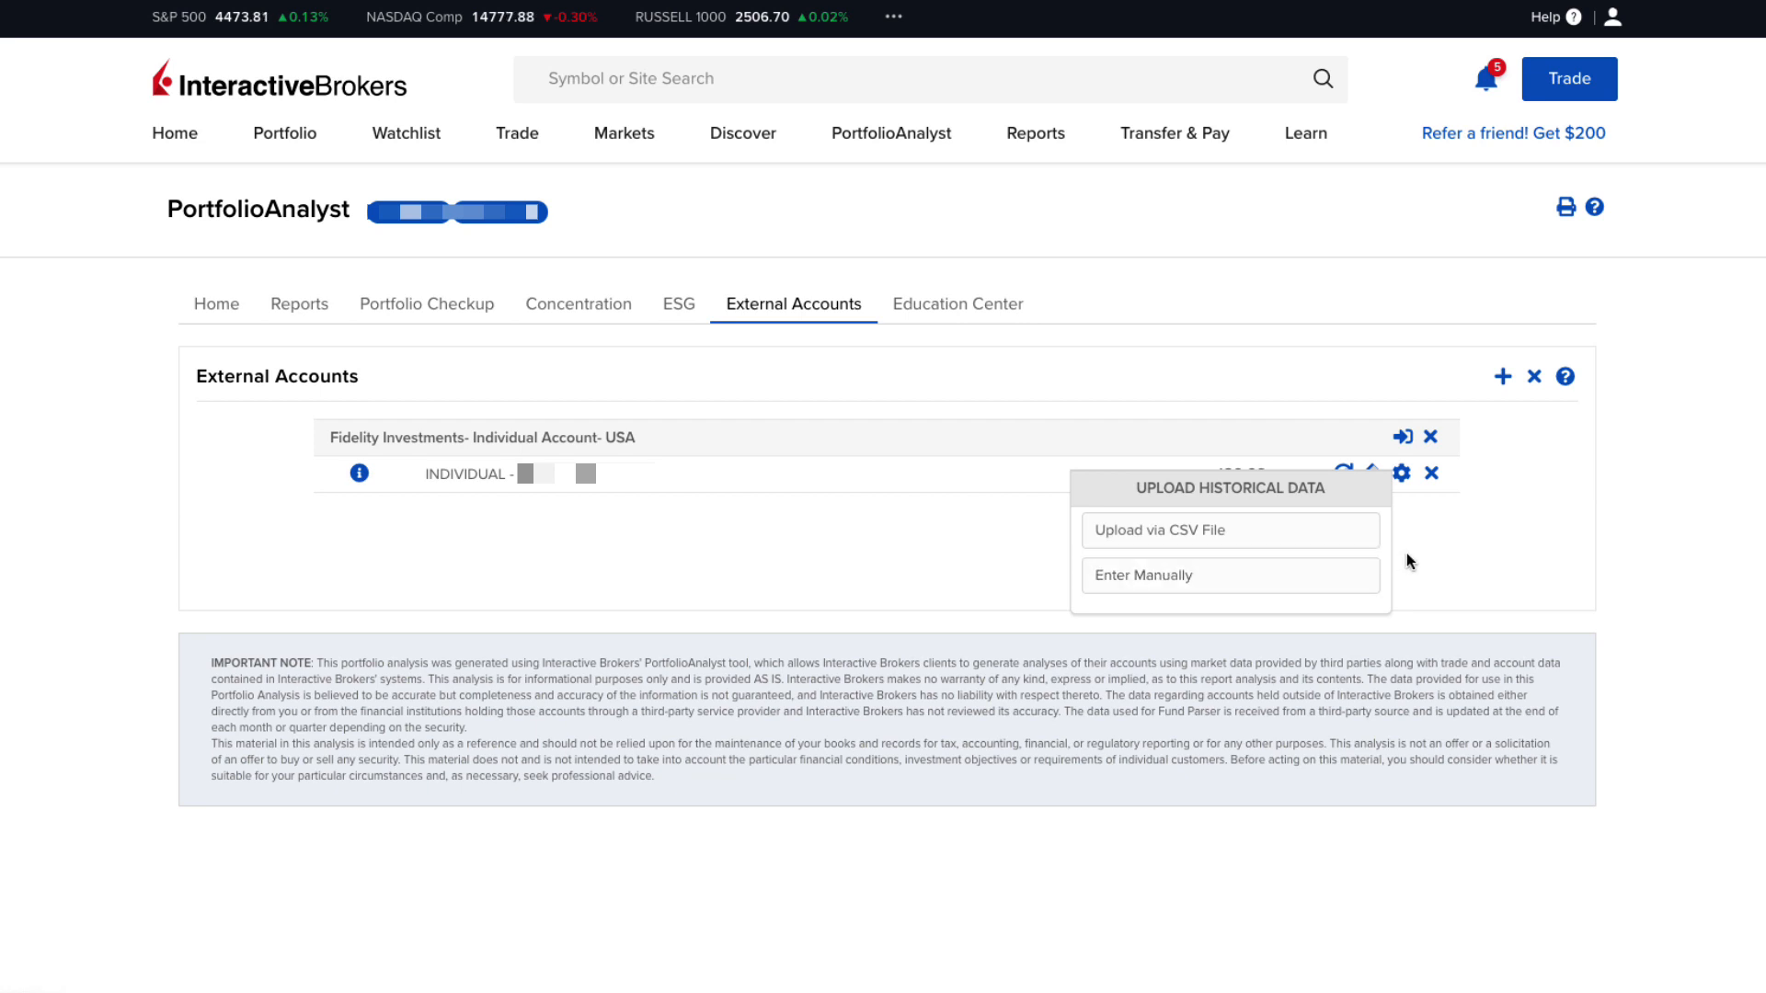
click(208, 304)
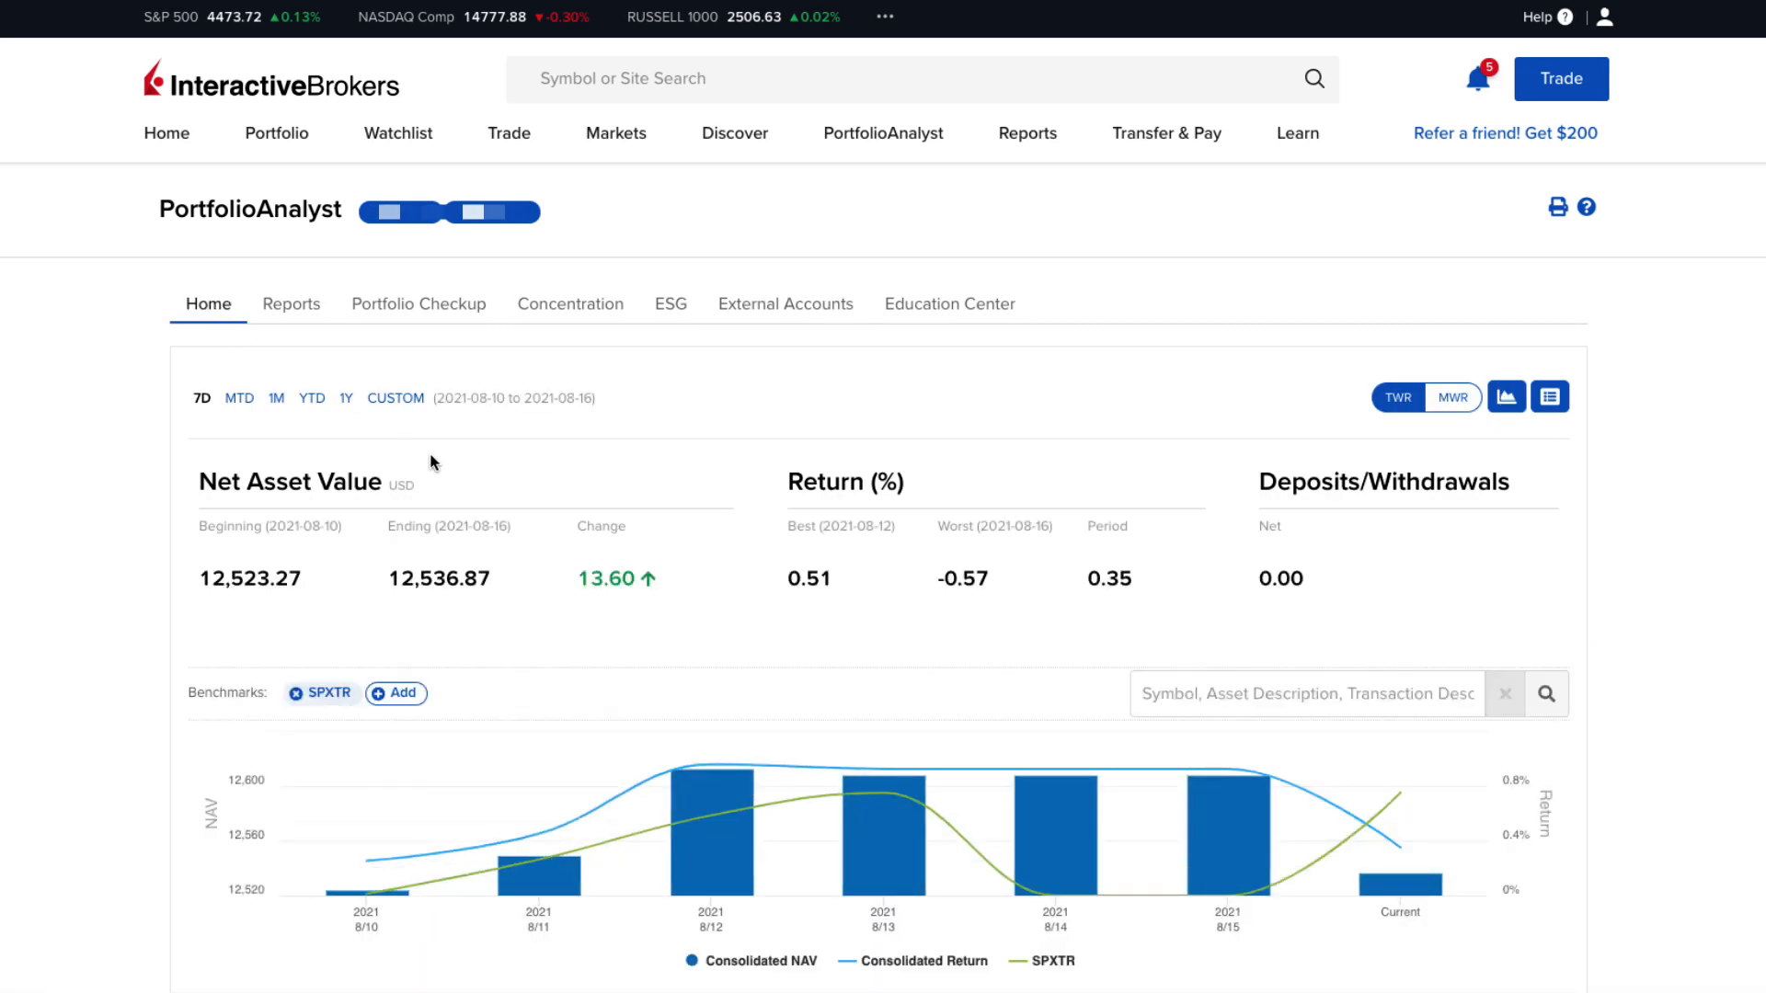
mouse_move(465, 349)
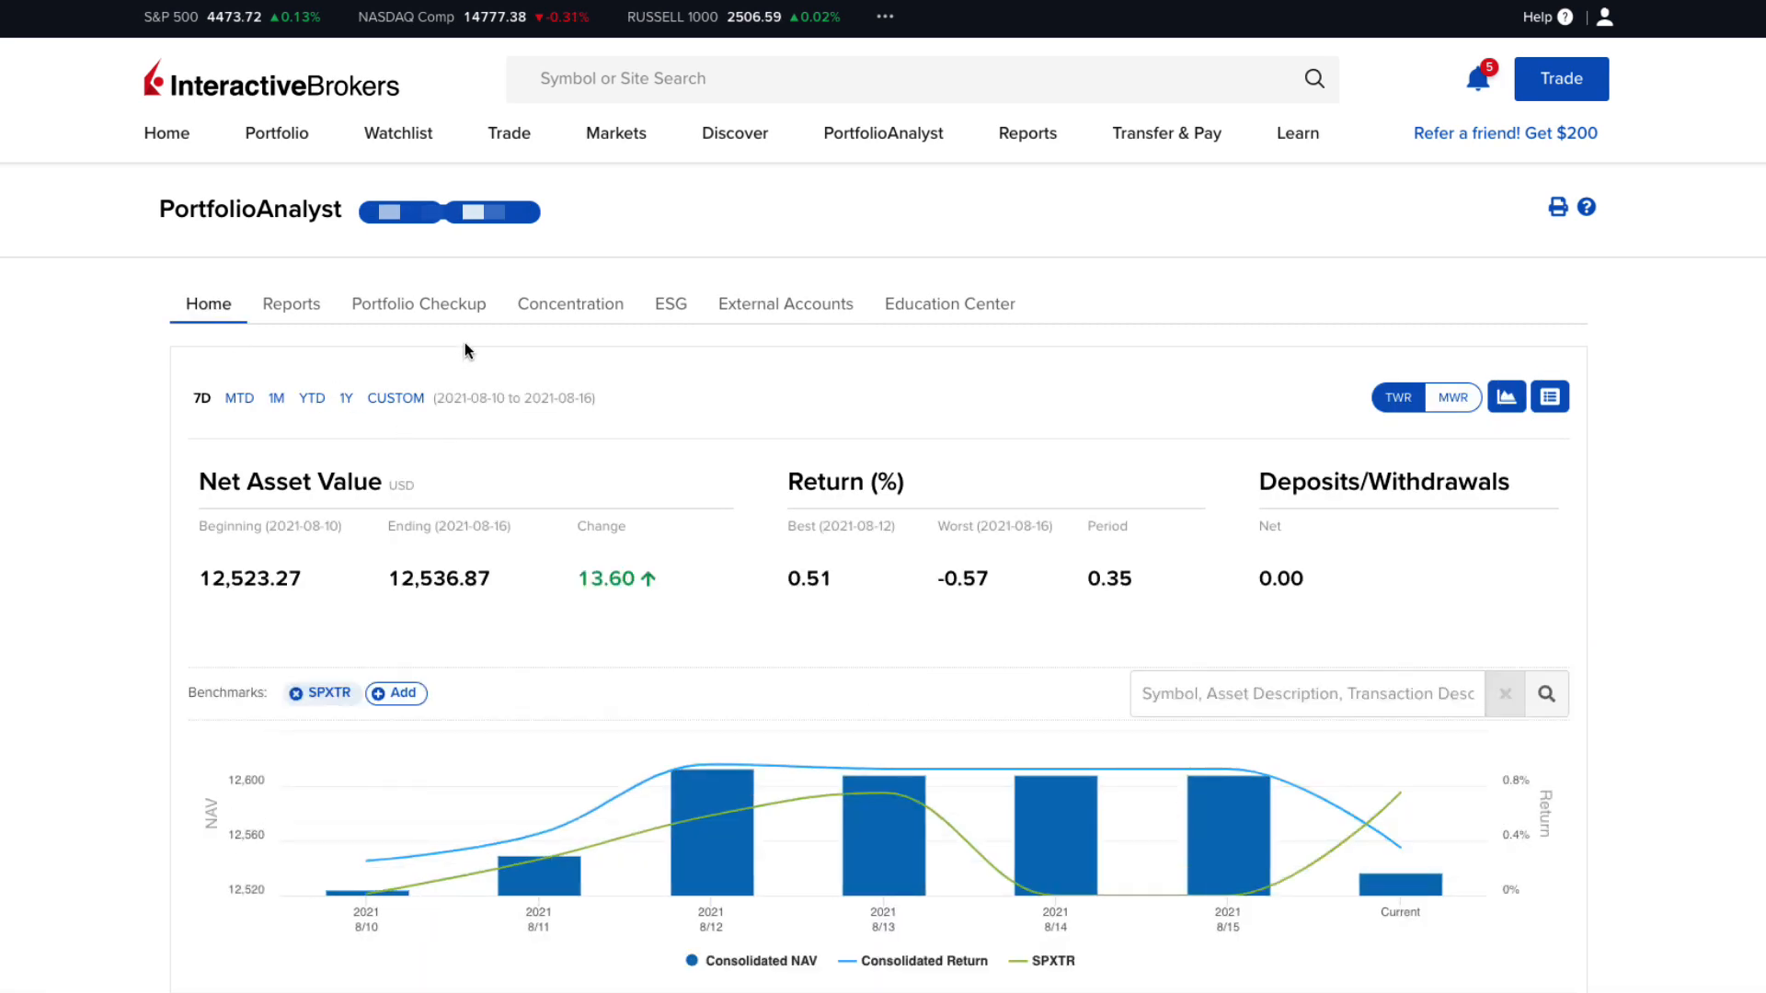